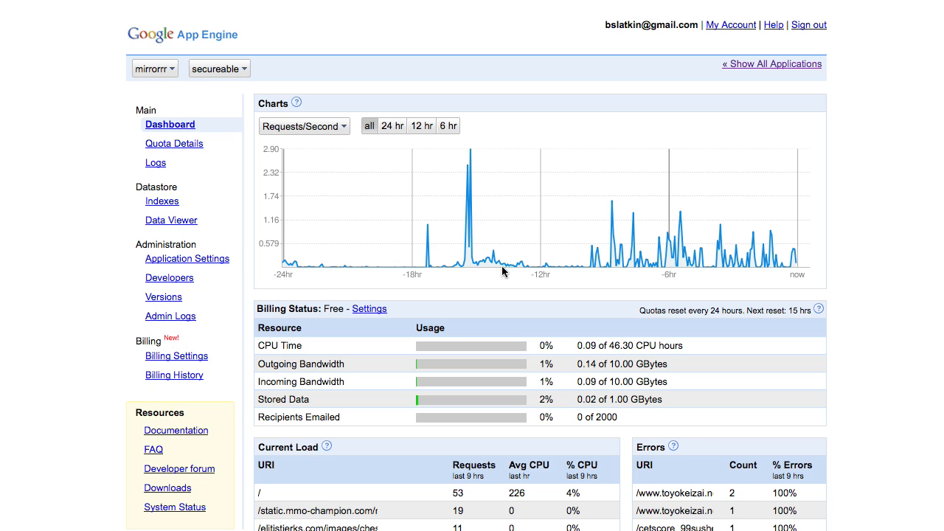
{"action": "mouse_move", "coordinate": [206, 343]}
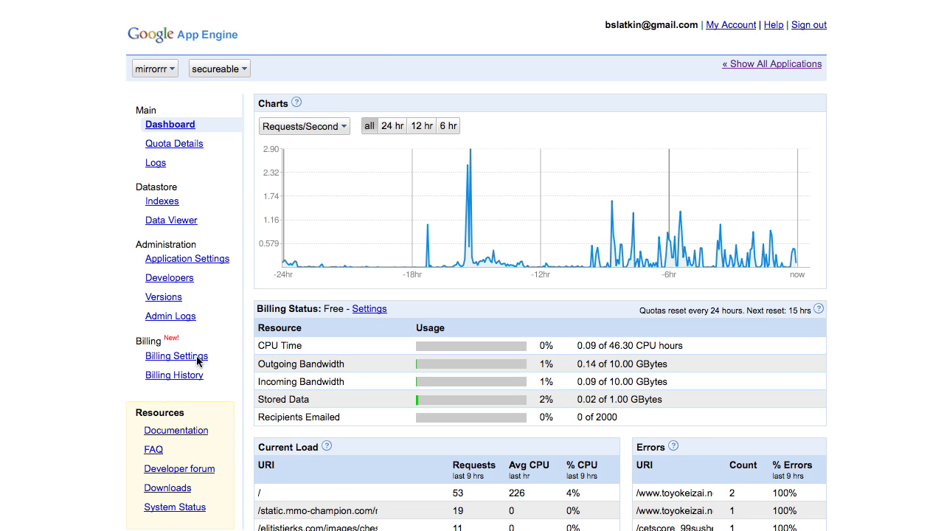
Step: Show the Billing Settings page, where the app is still on free quotas
{"action": "left_click", "coordinate": [177, 356]}
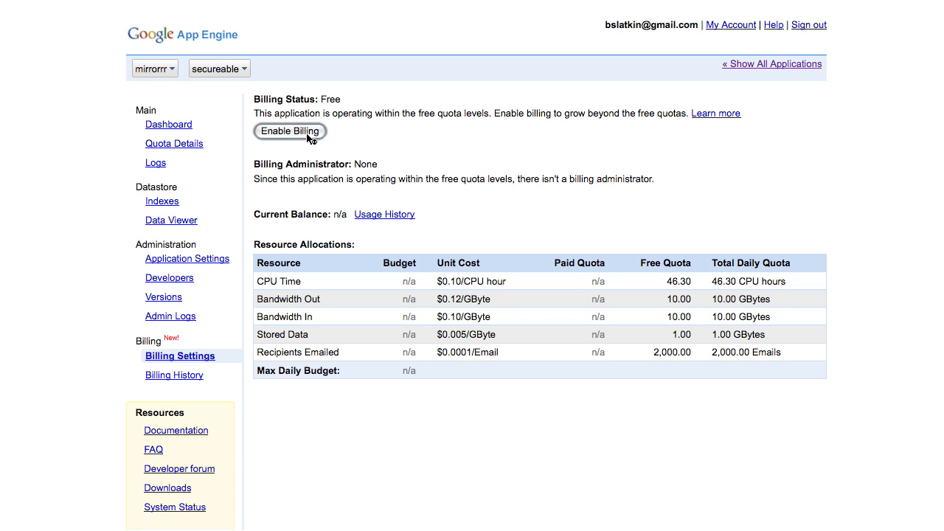
Step: Start enabling billing with a $3.00 max daily budget and the Custom budget preset
{"action": "left_click", "coordinate": [289, 131]}
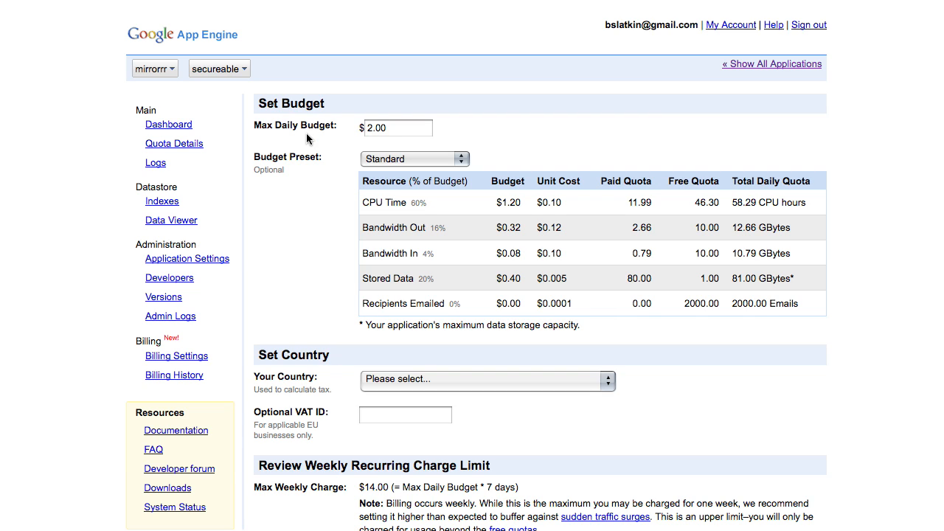
{"action": "mouse_move", "coordinate": [339, 139]}
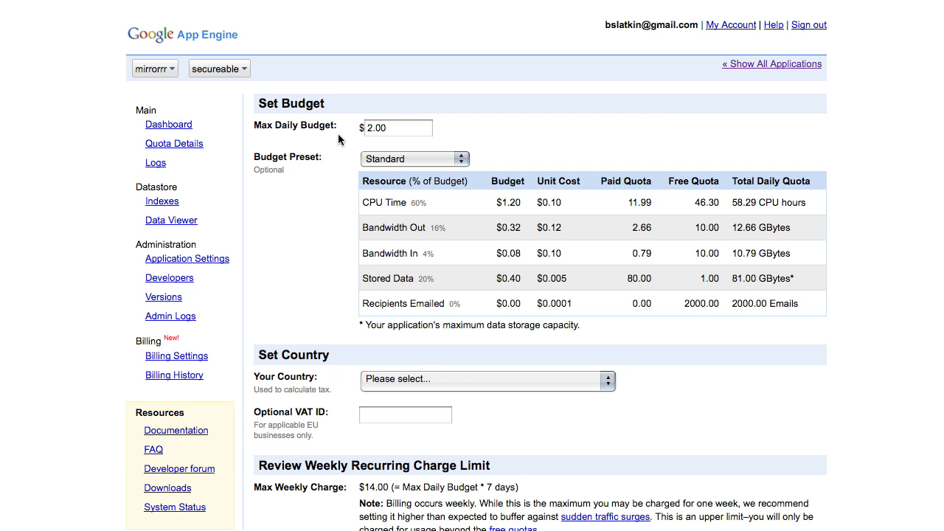
{"action": "left_click", "coordinate": [398, 127]}
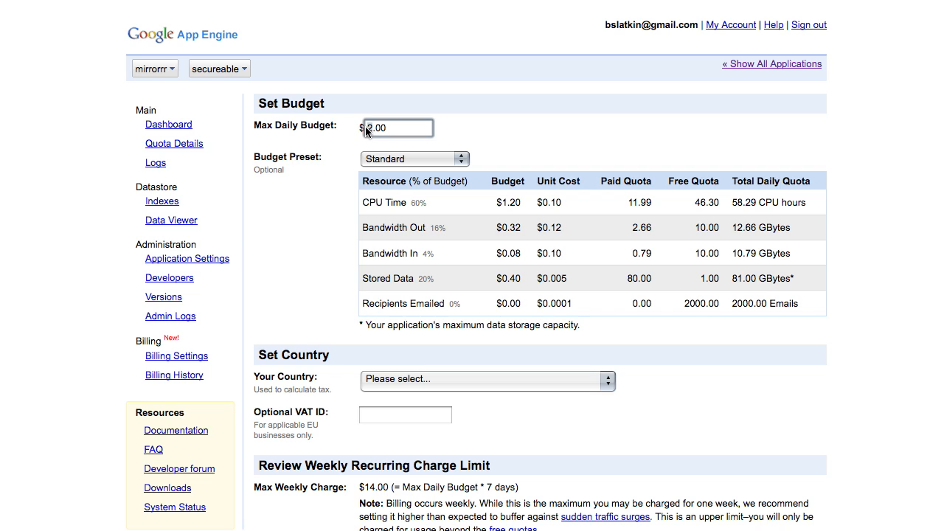
{"action": "type", "text": "3.00"}
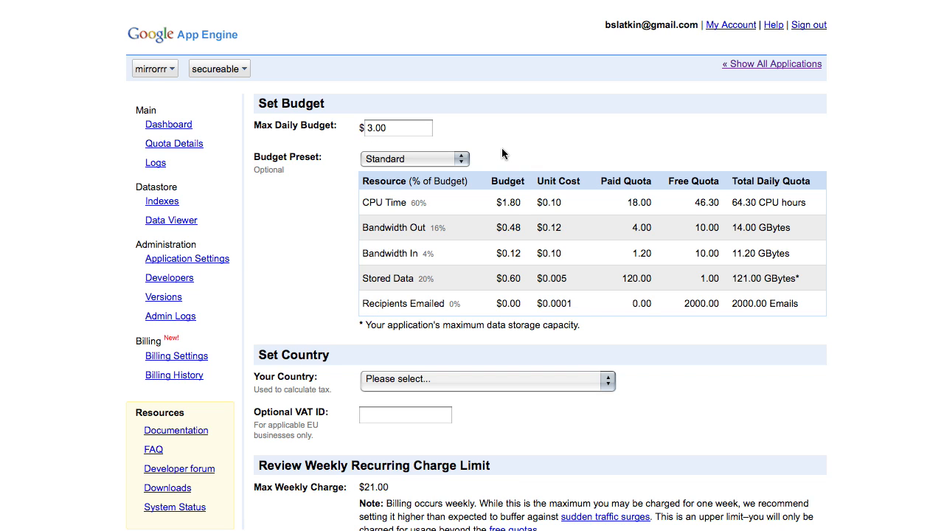
{"action": "left_click", "coordinate": [415, 158]}
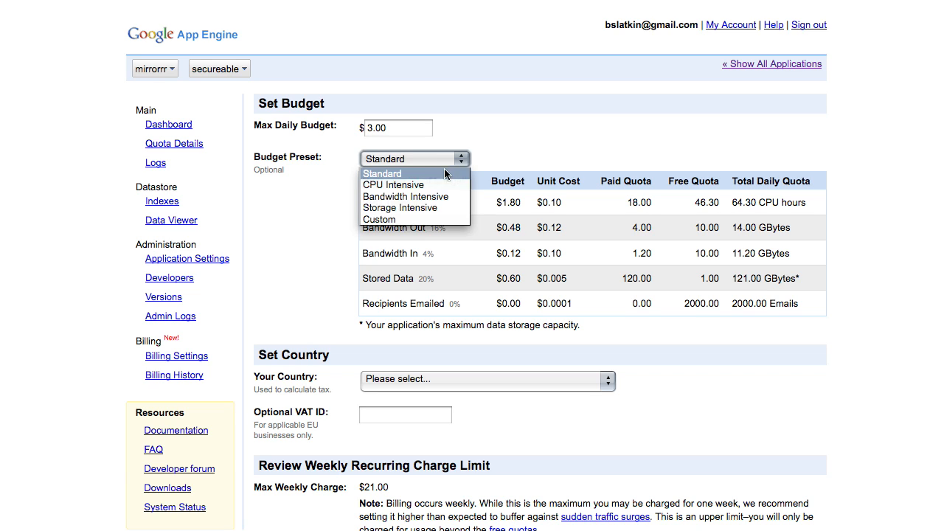
{"action": "left_click", "coordinate": [378, 219]}
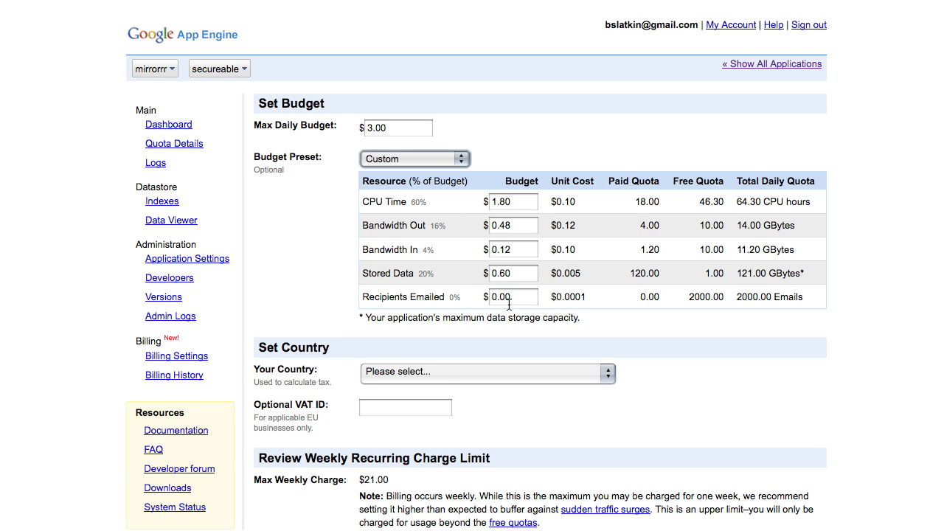
Step: Set the Recipients Emailed budget to $0.50
{"action": "left_click", "coordinate": [513, 297]}
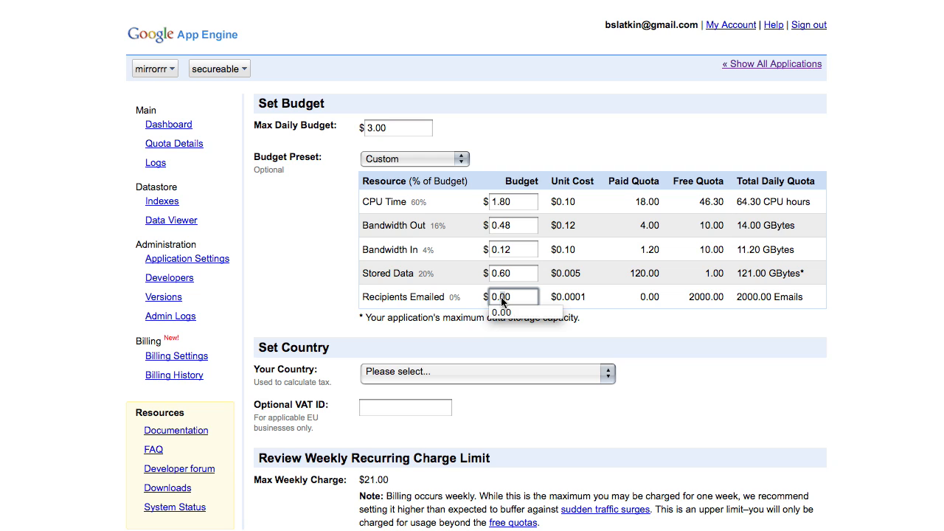
{"action": "type", "text": "0.50"}
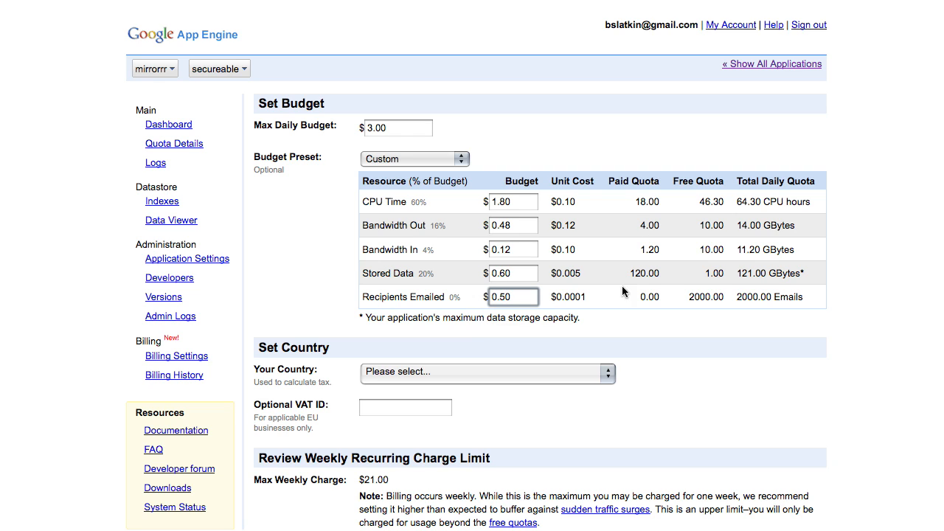
Step: Choose United States as the country and send the $24.50 weekly limit to Google Checkout
{"action": "left_click", "coordinate": [487, 372]}
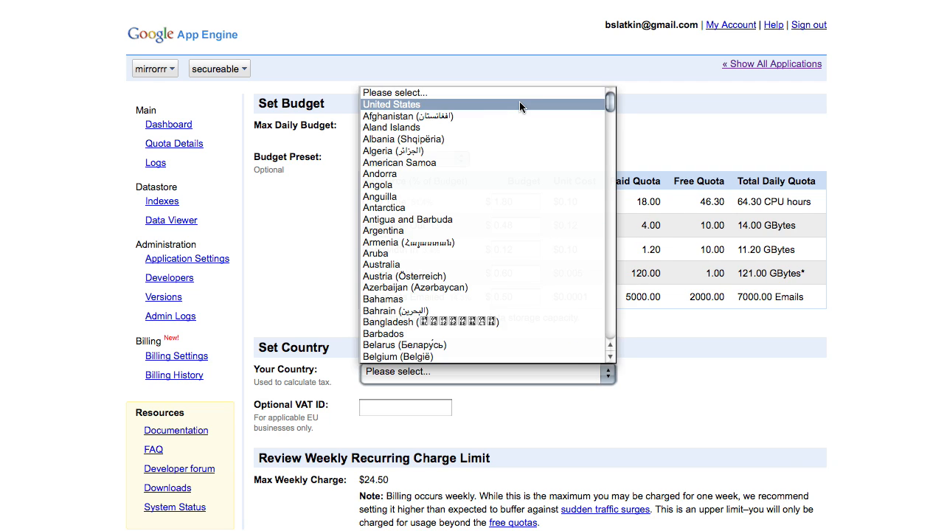
{"action": "left_click", "coordinate": [392, 103]}
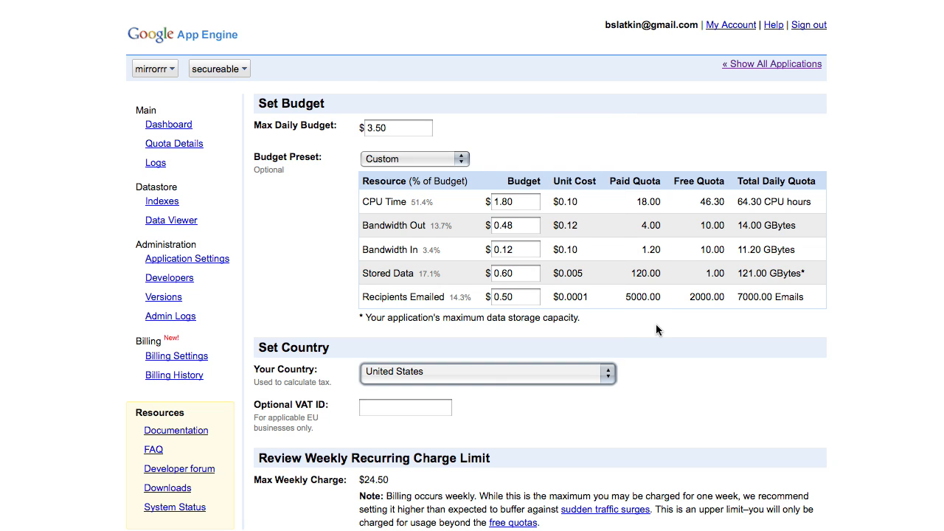
{"action": "mouse_move", "coordinate": [677, 431]}
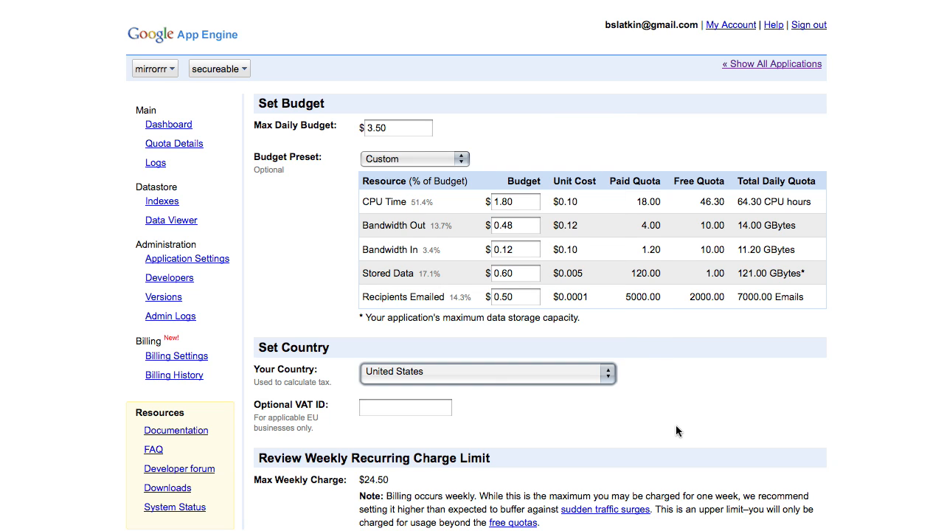
{"action": "scroll", "scroll_direction": "down", "scroll_amount": 3}
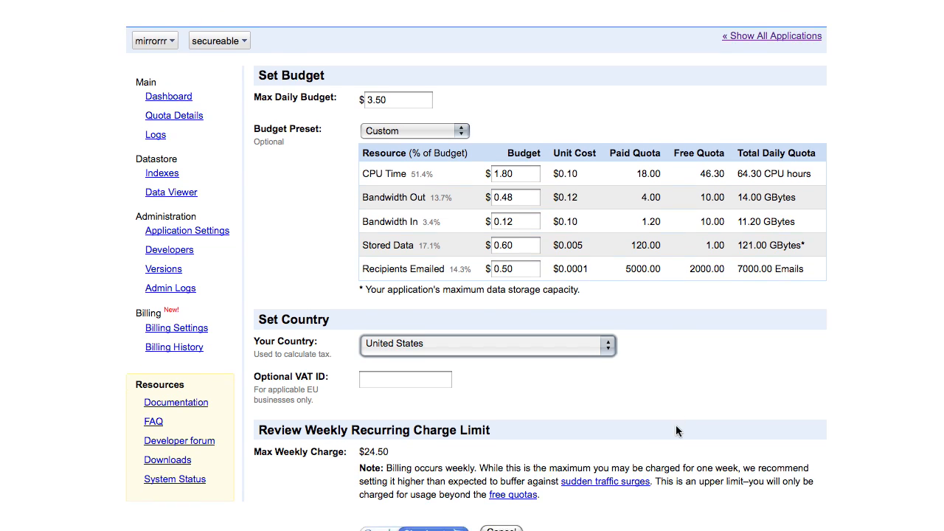
{"action": "scroll", "scroll_direction": "down", "scroll_amount": 3}
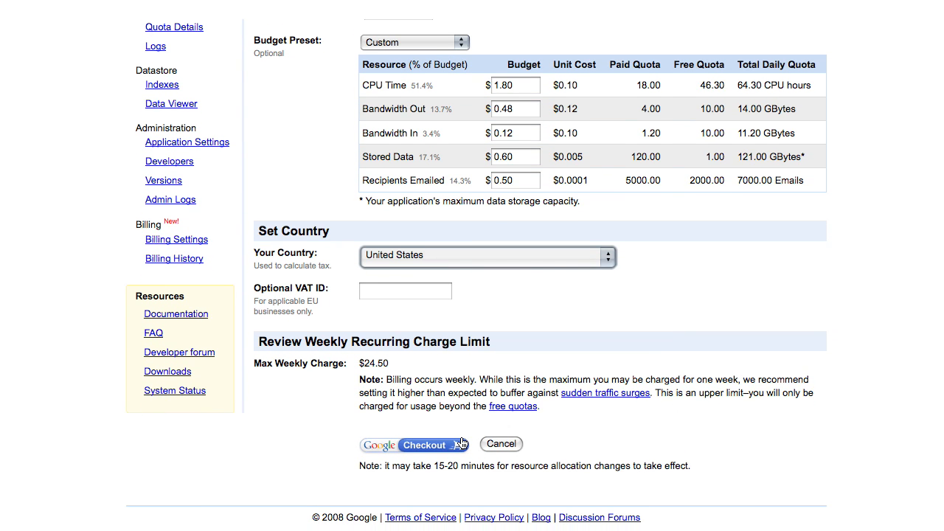
{"action": "left_click", "coordinate": [411, 444]}
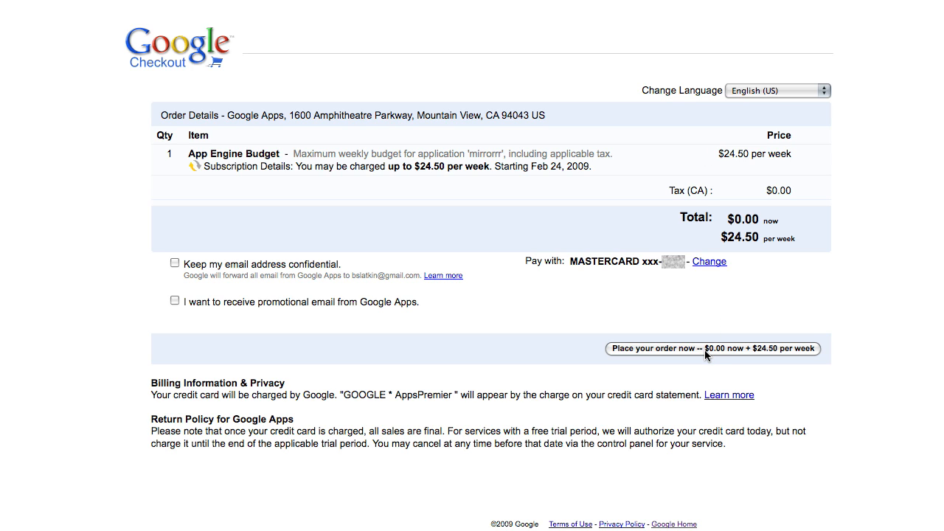
Step: Place the $24.50-per-week order and return to App Engine with billing enabled
{"action": "left_click", "coordinate": [712, 348]}
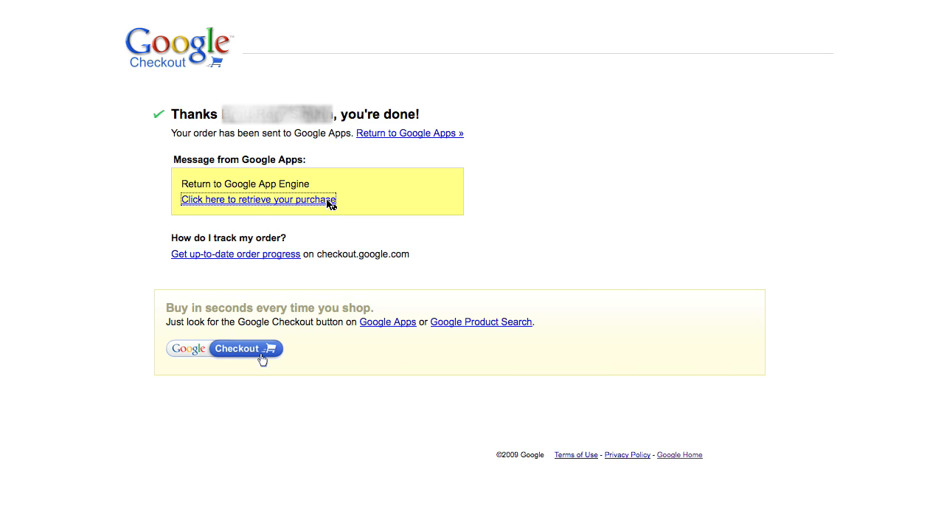
{"action": "left_click", "coordinate": [259, 201]}
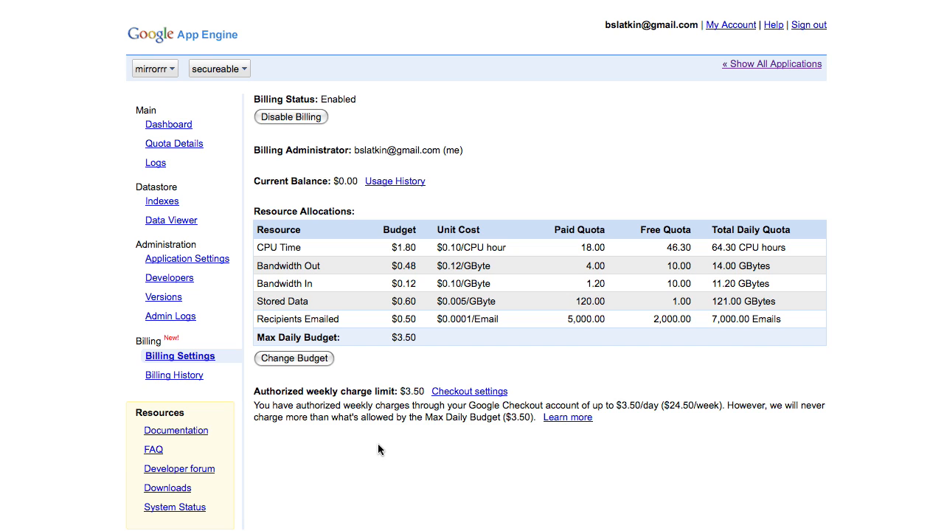
Step: Review the dashboard with enabled billing and the last 12 hours of request data
{"action": "left_click", "coordinate": [168, 124]}
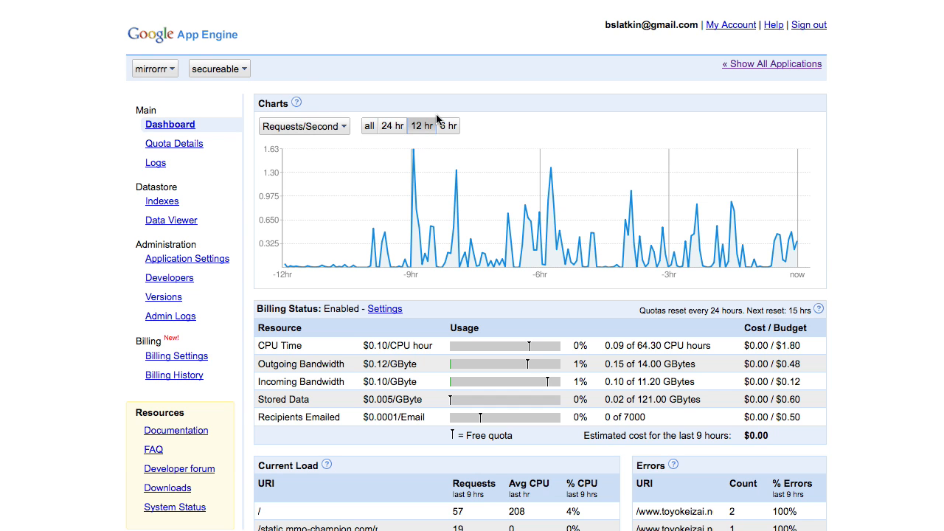
{"action": "left_click", "coordinate": [449, 126]}
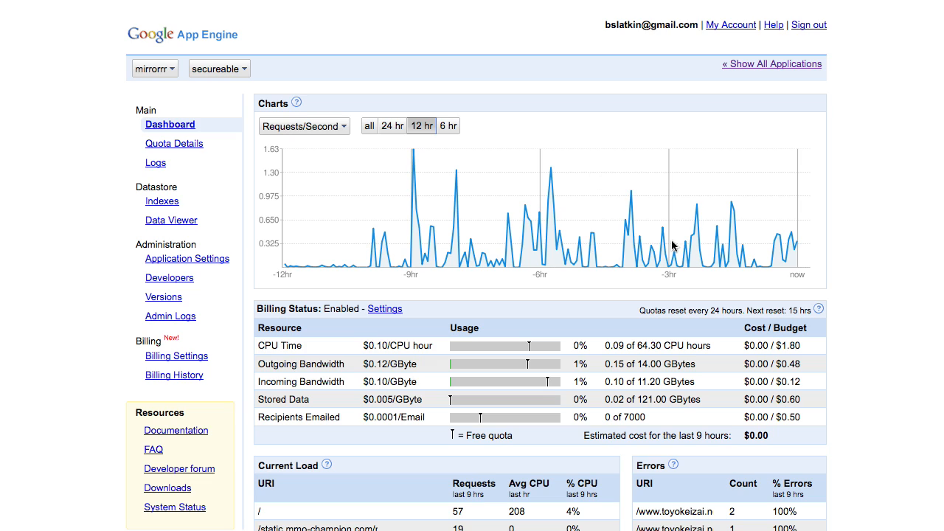
{"action": "mouse_move", "coordinate": [549, 395]}
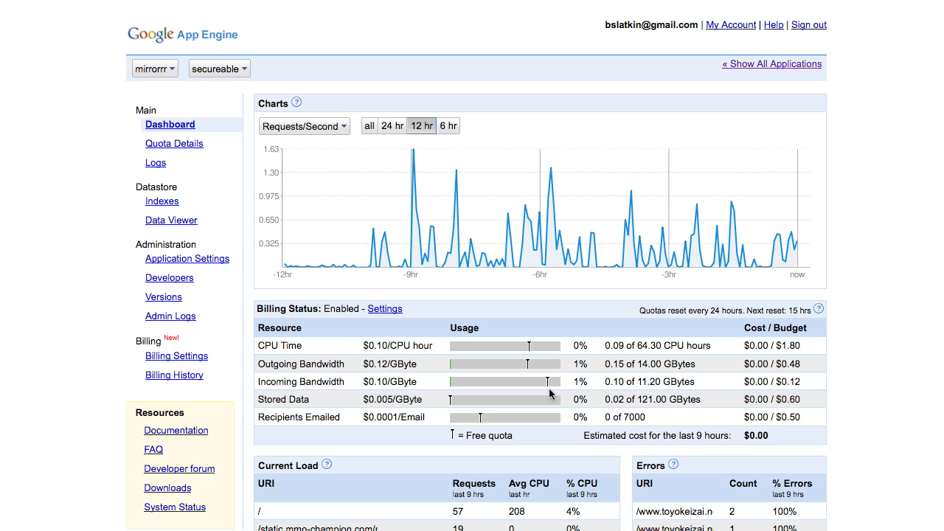
{"action": "mouse_move", "coordinate": [467, 366]}
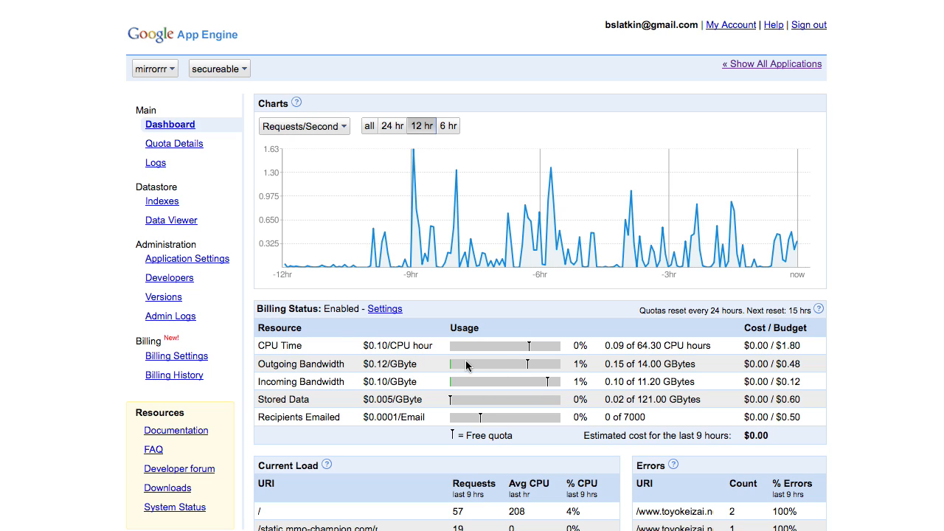
{"action": "mouse_move", "coordinate": [396, 317]}
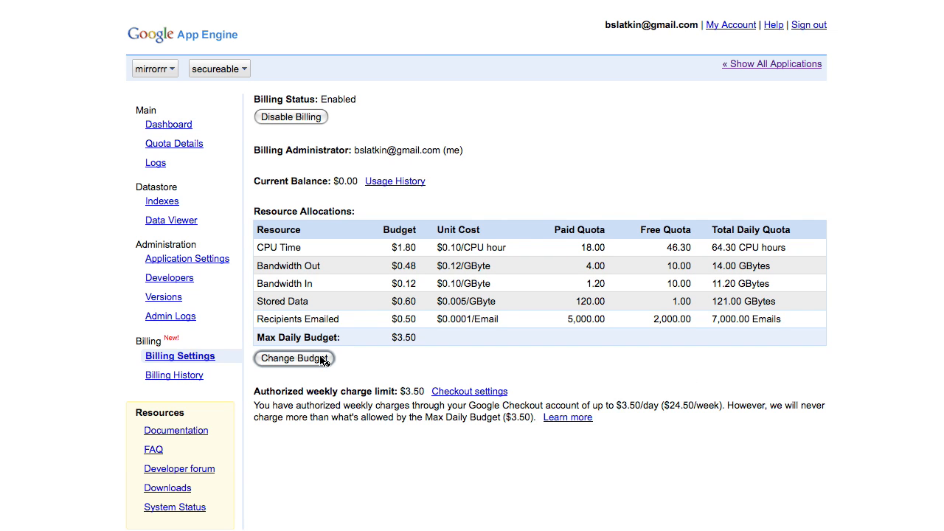
Step: Check the Change Budget form, then move to the Billing History log
{"action": "left_click", "coordinate": [293, 358]}
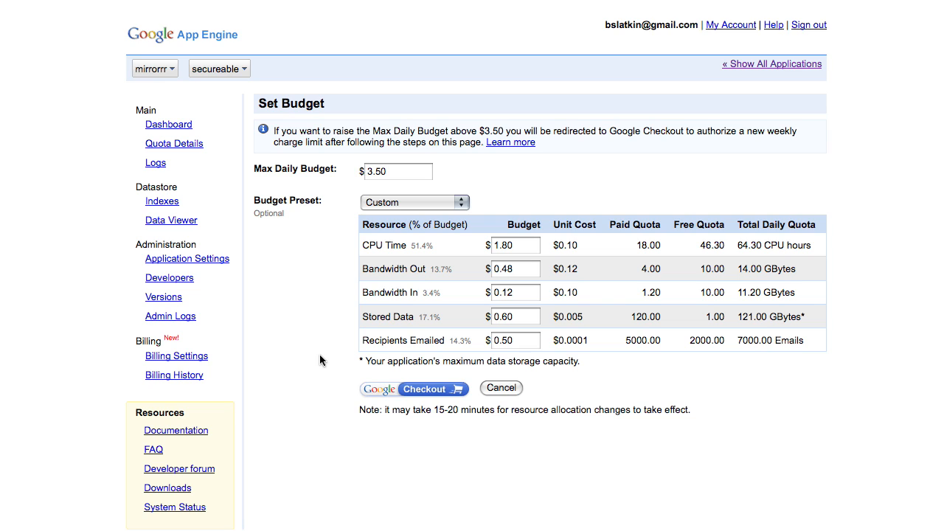
{"action": "mouse_move", "coordinate": [183, 383]}
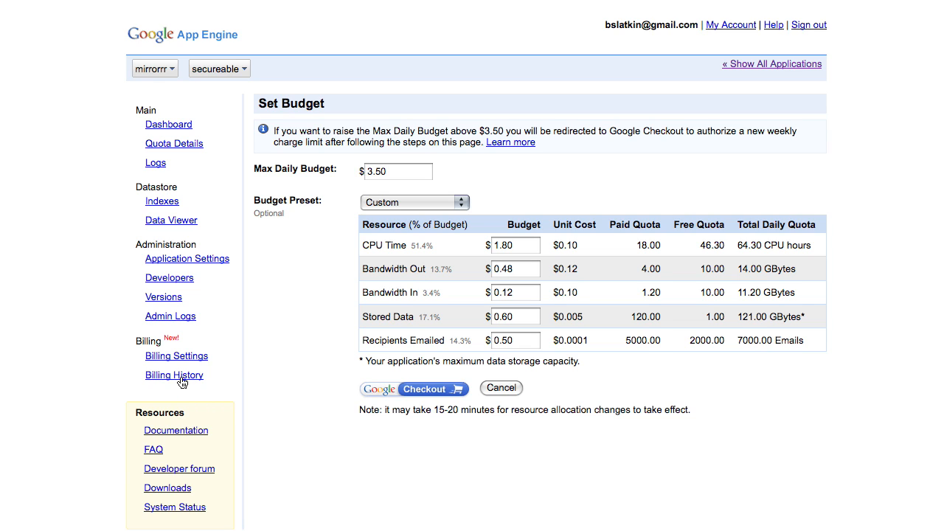
{"action": "left_click", "coordinate": [174, 375]}
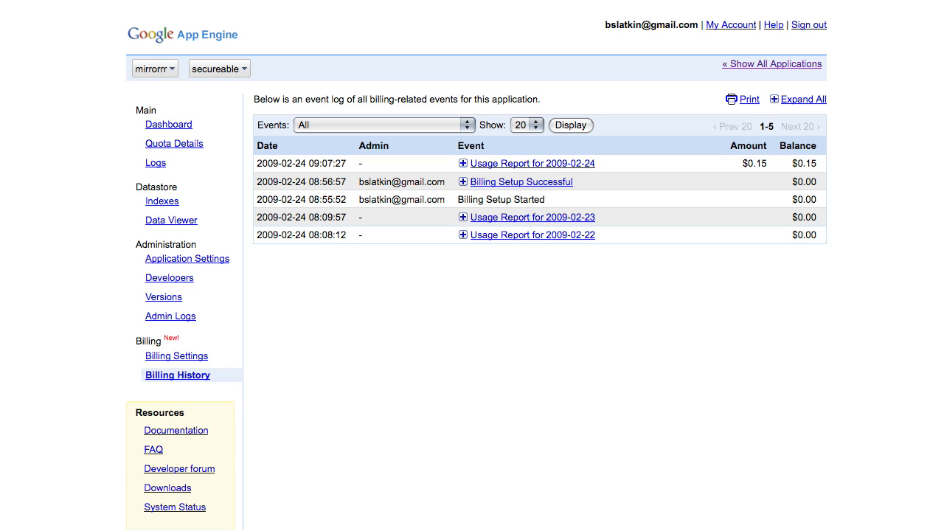
{"action": "mouse_move", "coordinate": [463, 186]}
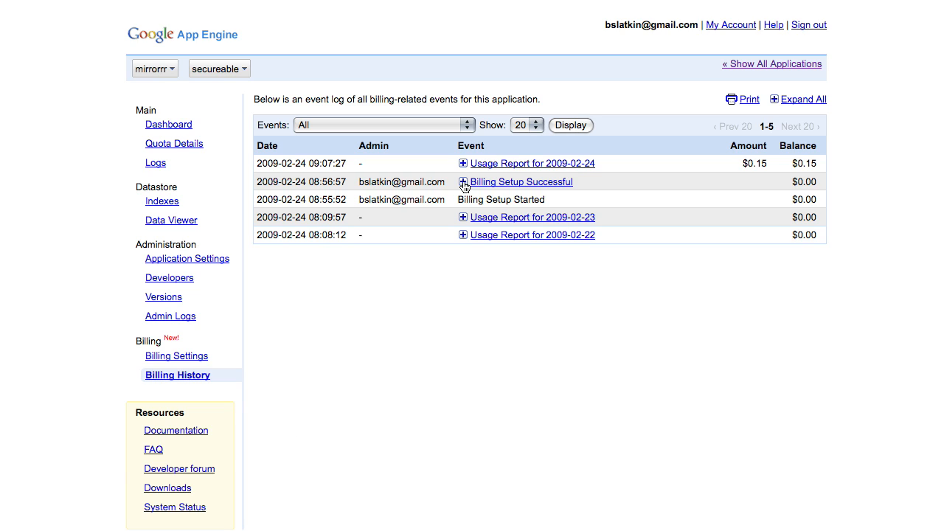
Step: Expand the Billing Setup Successful entry showing the $3.50 daily budget, then collapse it
{"action": "left_click", "coordinate": [463, 181]}
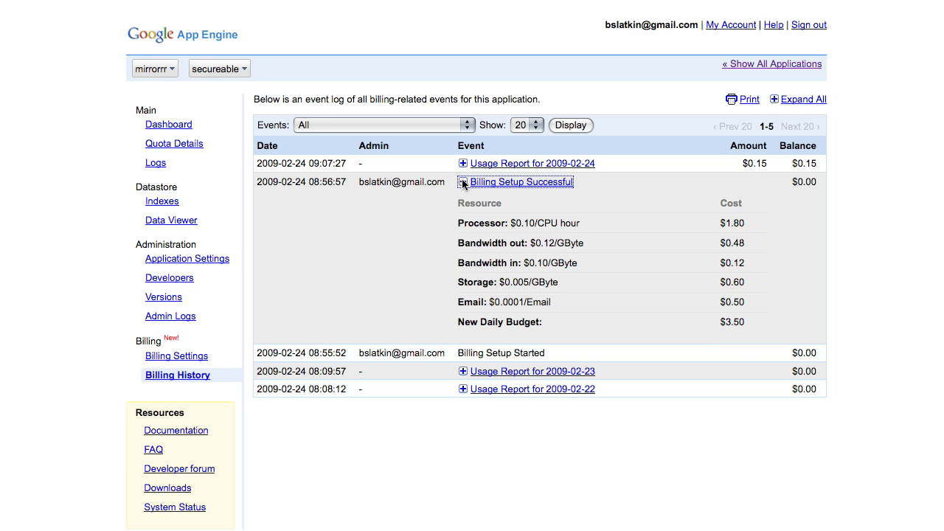
{"action": "left_click", "coordinate": [463, 182]}
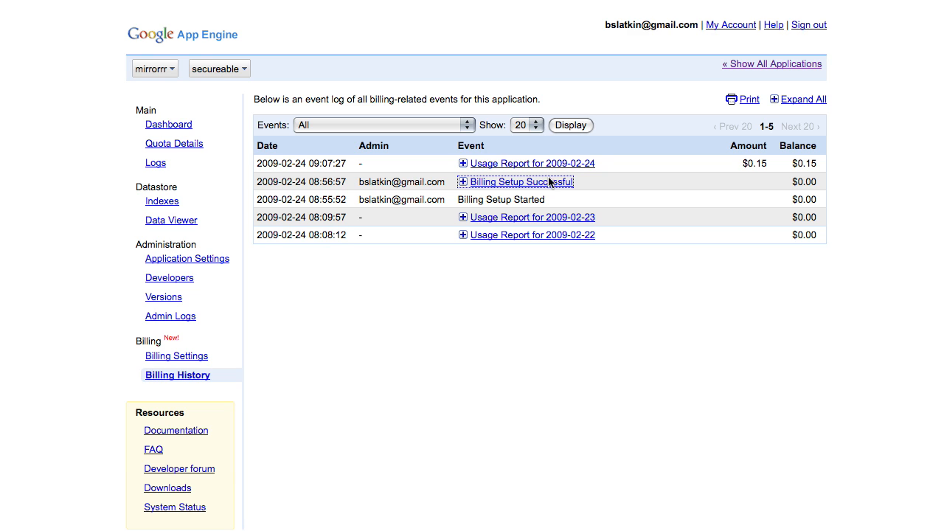
{"action": "mouse_move", "coordinate": [627, 139]}
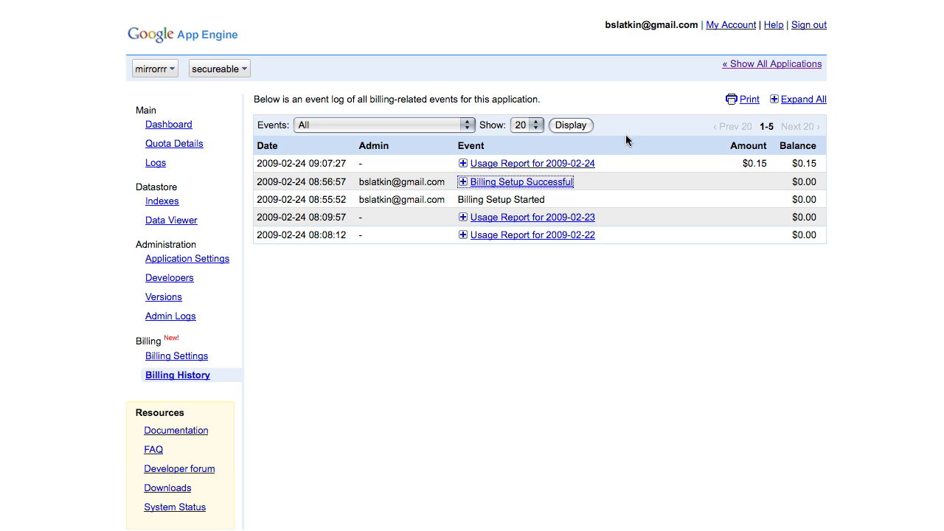
{"action": "mouse_move", "coordinate": [293, 490]}
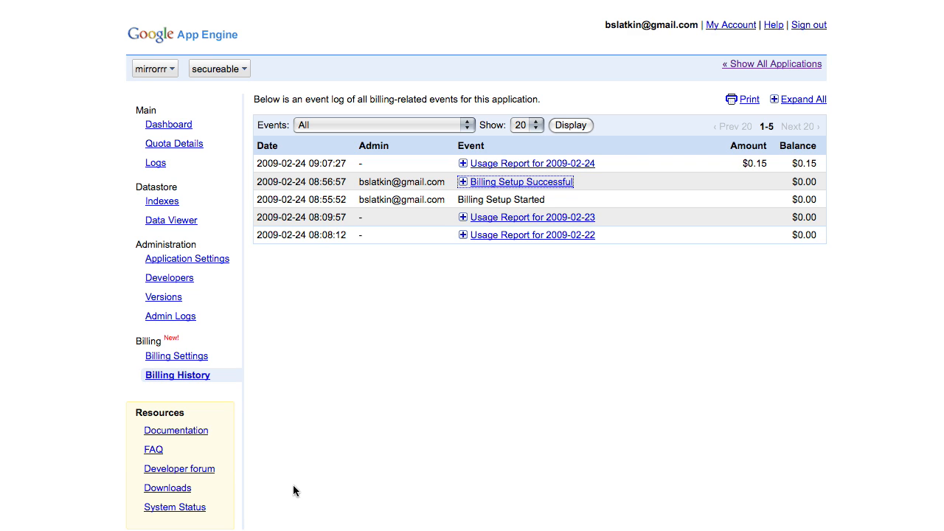